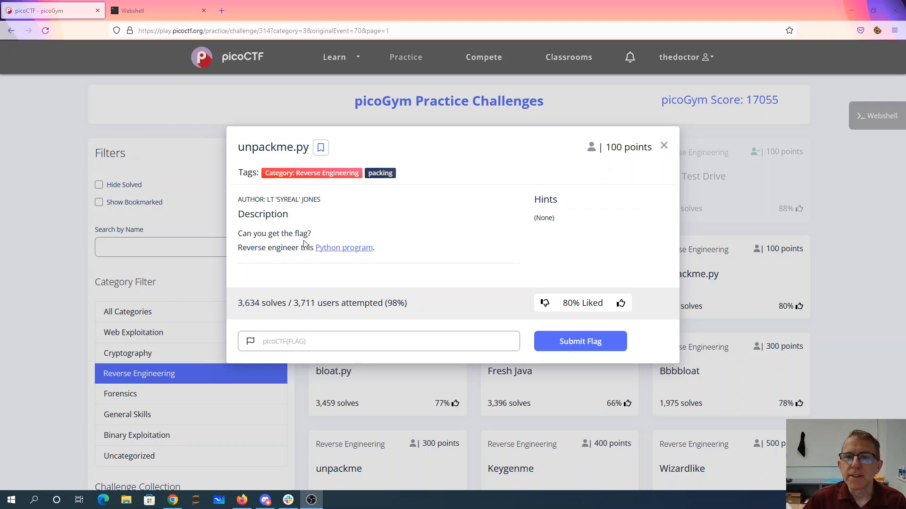
Step: Bring up the context menu on the unpackme.py challenge's 'Python program' link
right_click(343, 247)
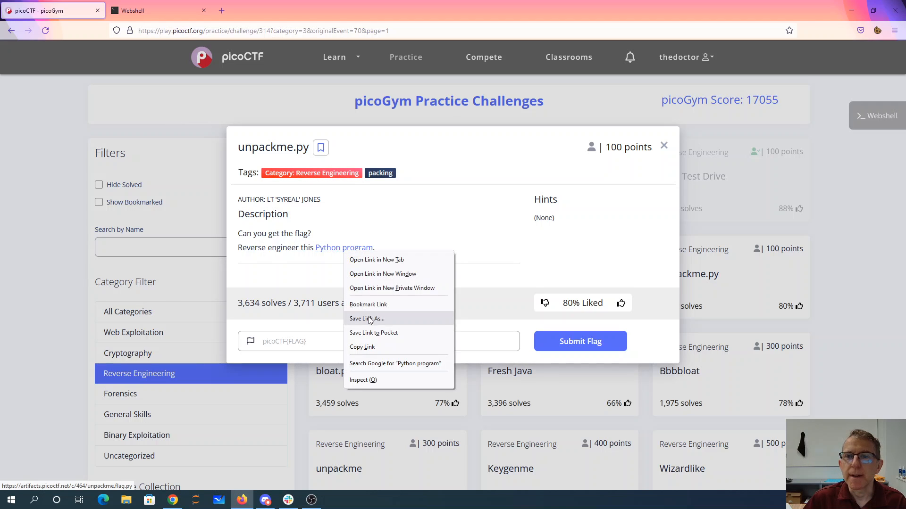
Step: Download unpackme.flag.py with wget from the artifact URL and view it in vi
left_click(156, 10)
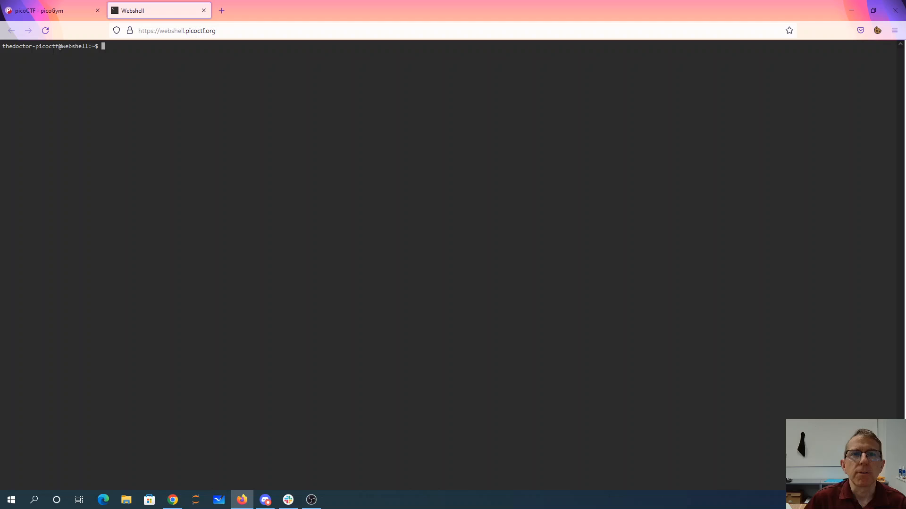
type("wget https://artifacts.picoctf.net/c/464/unpackme.flag.py")
type("vi unp")
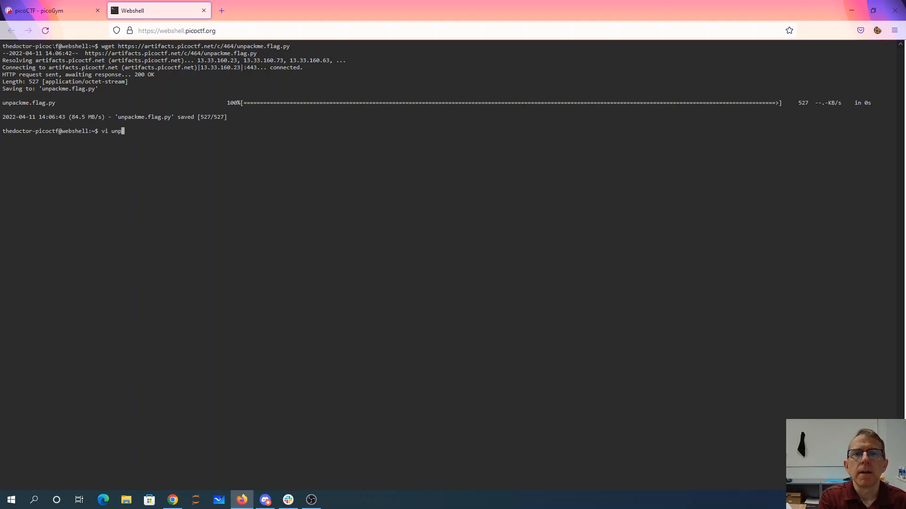
type("ackme.flag.")
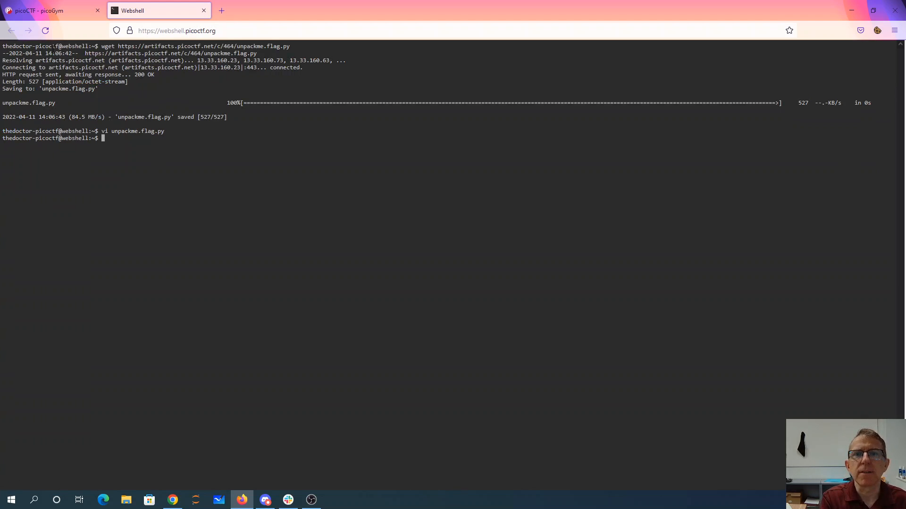
type("python unpackme.flag.py")
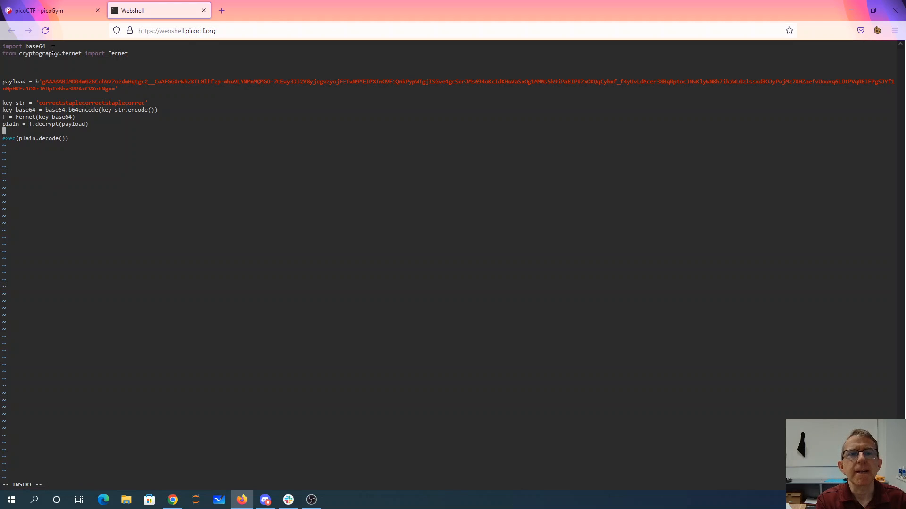
Step: Add print(plain.decode()) above the exec line so the decrypted payload is shown
type("print(p")
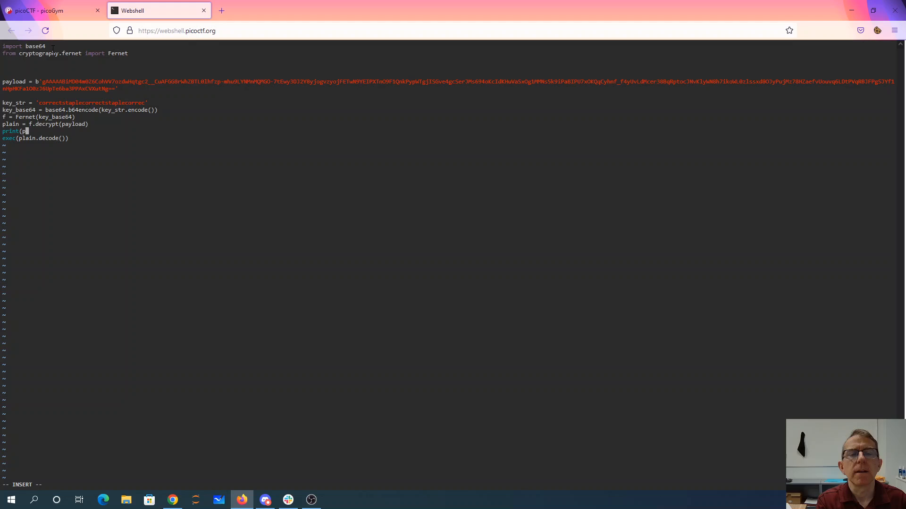
type("plain.decod")
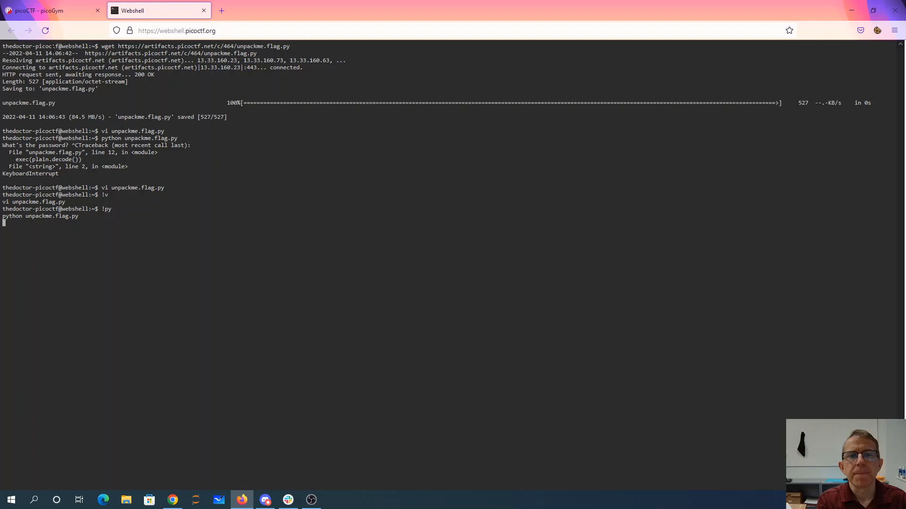
Step: Run the script to print the code with picoCTF{175_chr157m45_5274ff21} and return to the challenge page
key("Return")
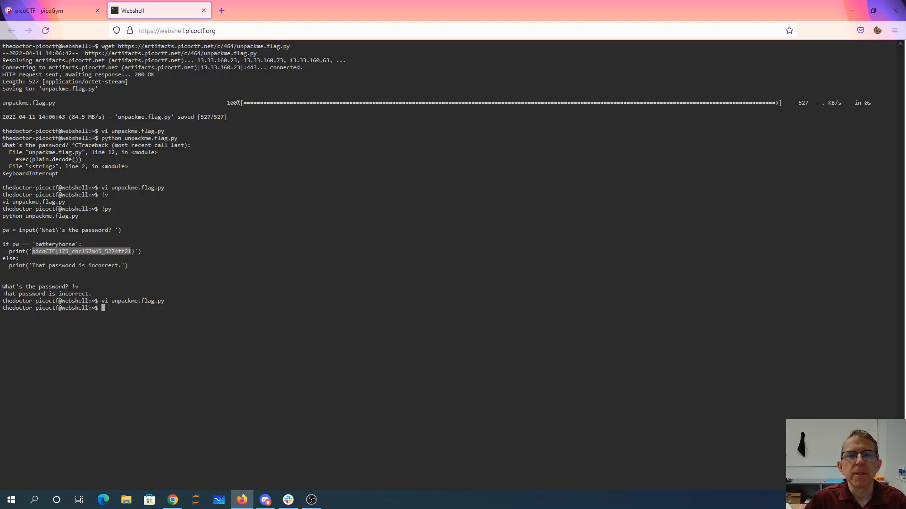
key("ctrl+c")
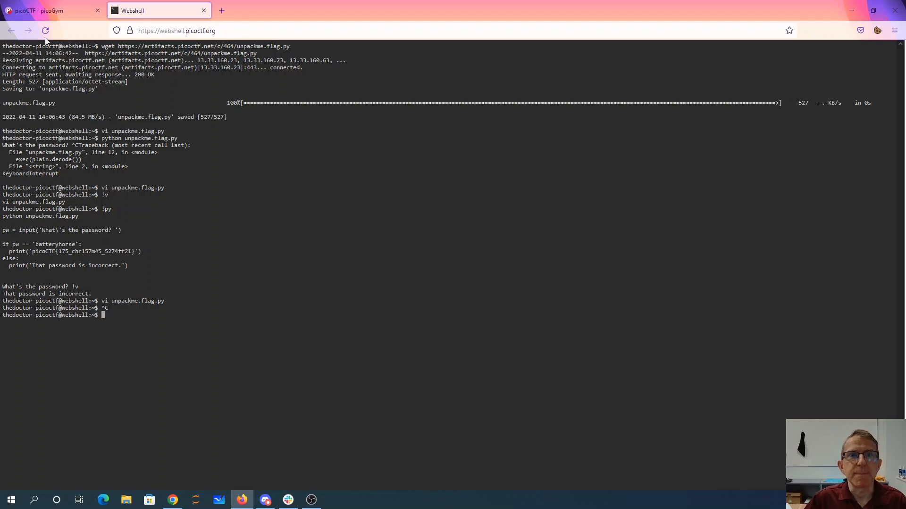
left_click(49, 10)
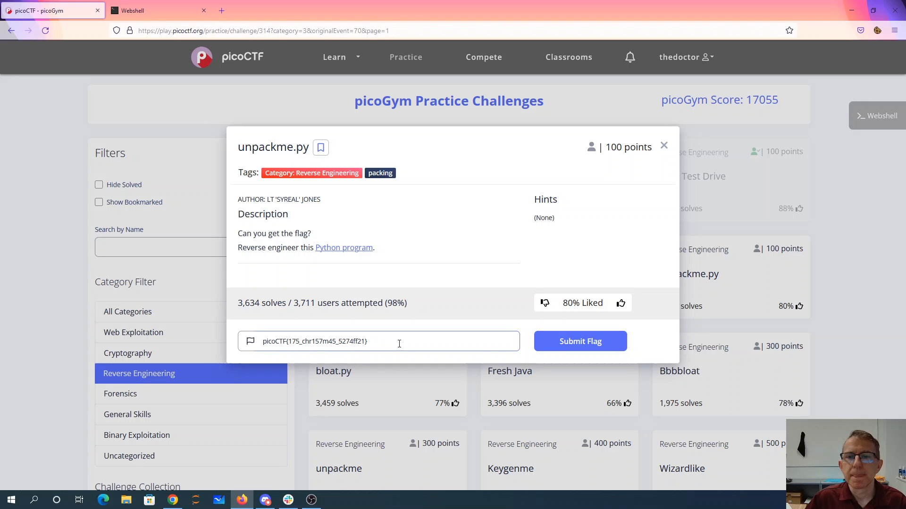